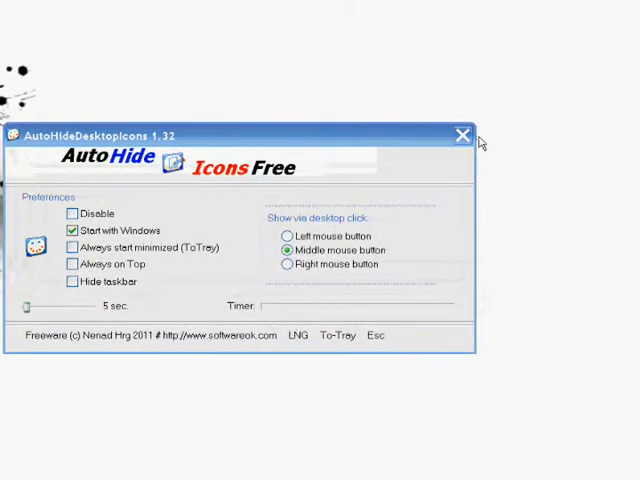
Close the AutoHideDesktopIcons settings window, returning to the programs folder
left_click(464, 136)
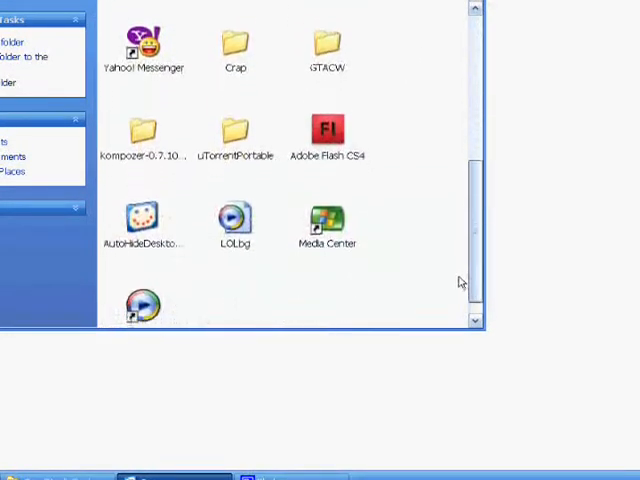
Run kompozer.exe from the KompoZer 0.7.10 folder, allowing the unverified publisher
double_click(140, 132)
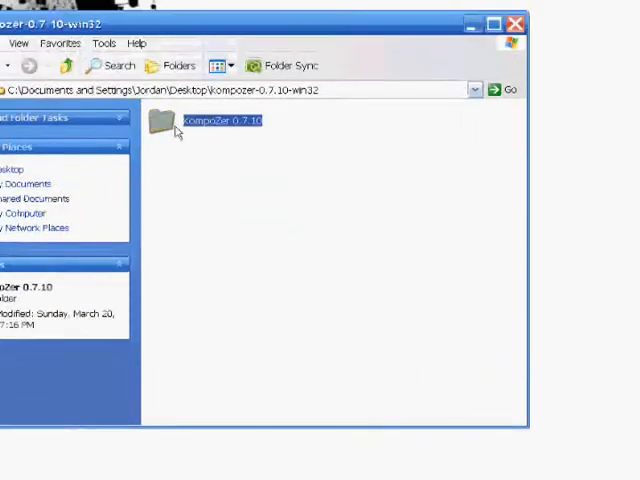
double_click(218, 120)
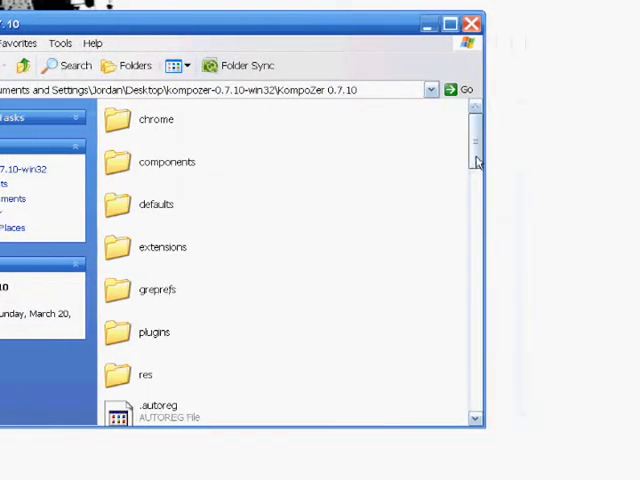
scroll("down", 3)
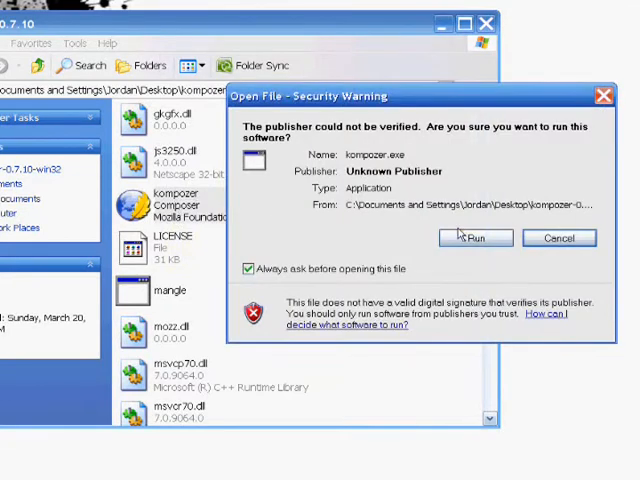
left_click(476, 236)
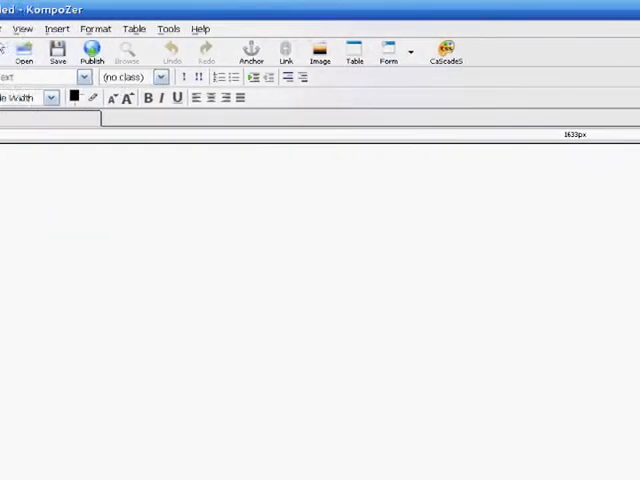
Confirm the Google.com link address and bring up the Windows Media Player link properties
left_click(24, 28)
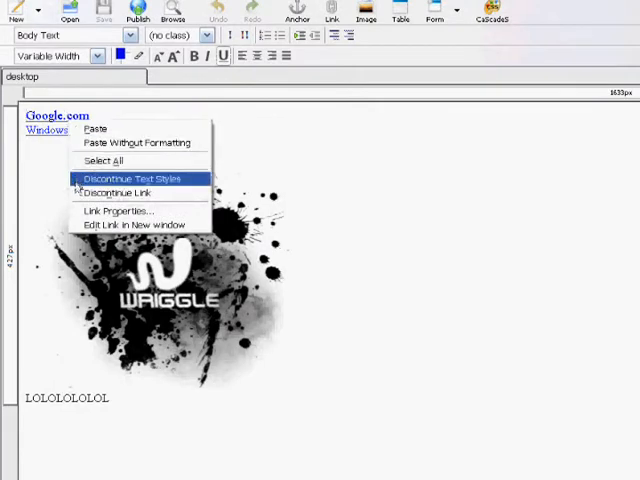
left_click(116, 210)
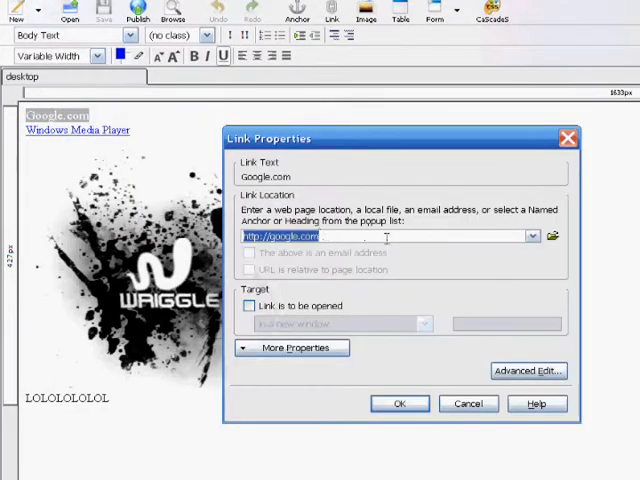
left_click(400, 404)
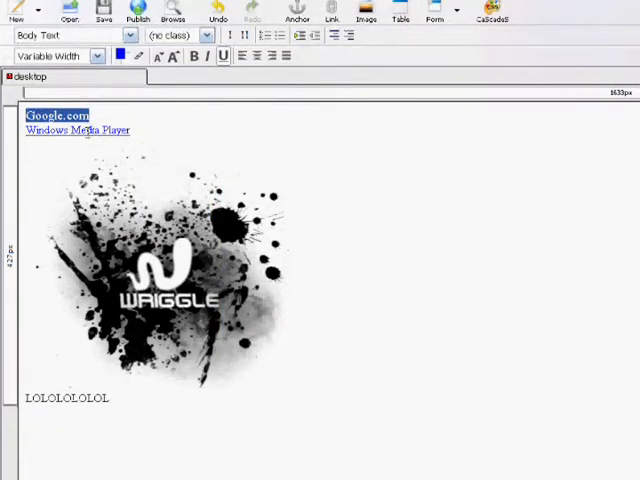
right_click(78, 130)
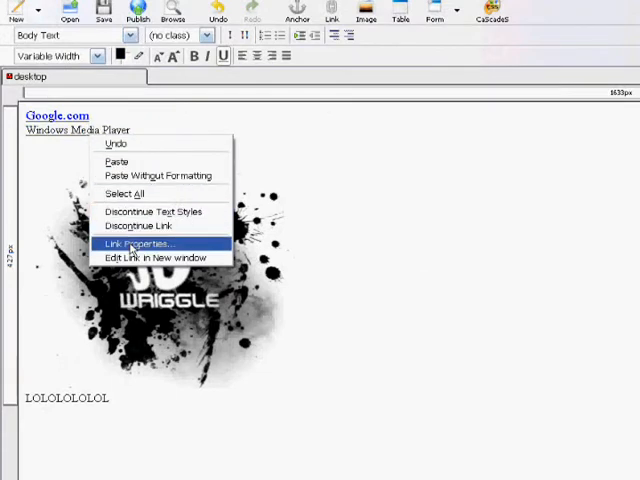
left_click(140, 244)
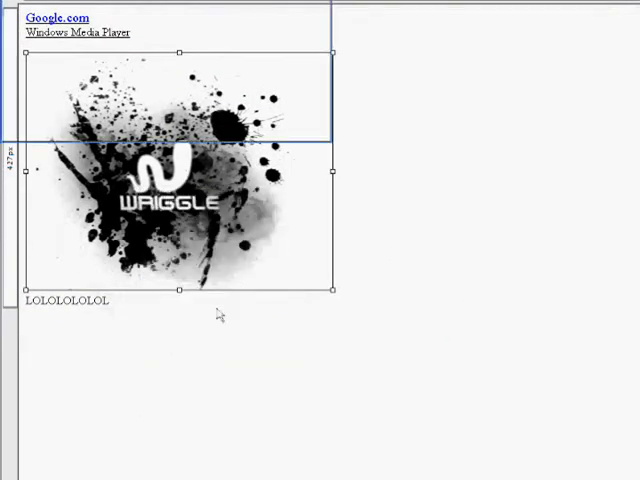
Review the WAGGLE image properties with alternate text LOL and confirm them
double_click(180, 180)
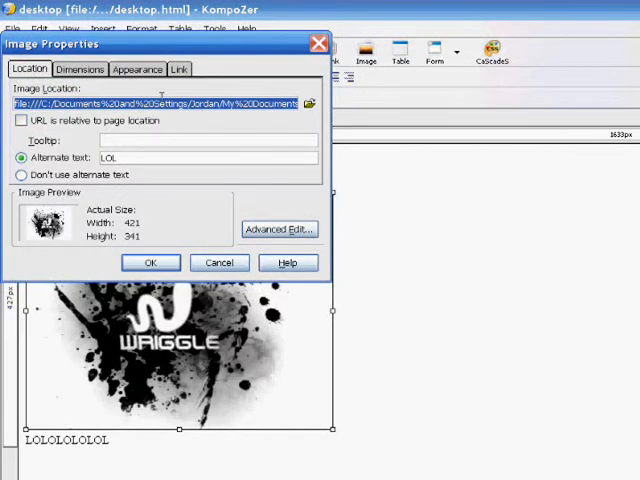
left_click(152, 262)
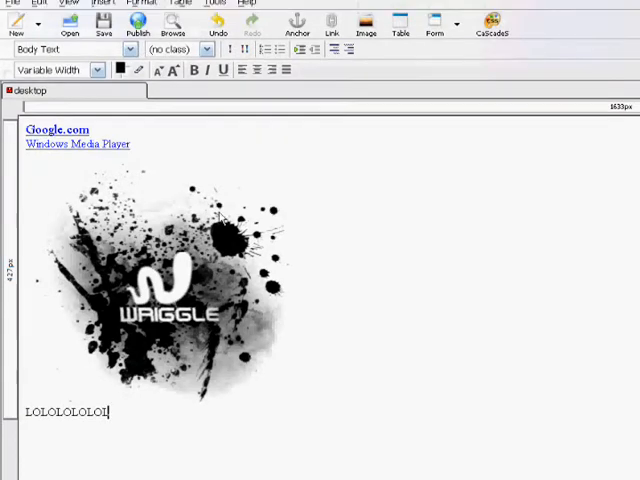
Check the LOLOLOLOLOL text's link properties, which have no address, and dismiss them
scroll("down", 3)
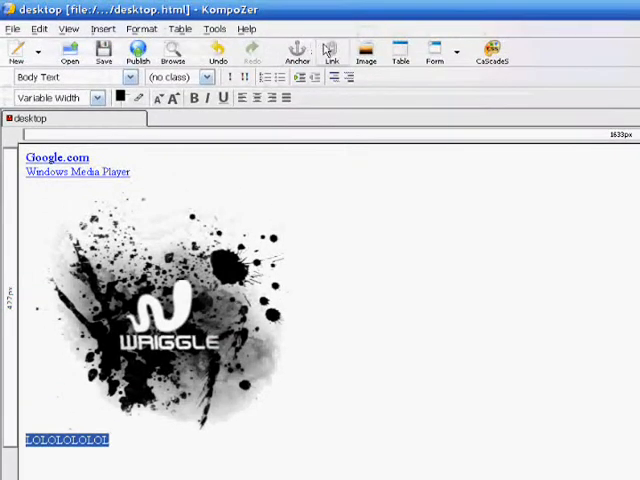
left_click(328, 50)
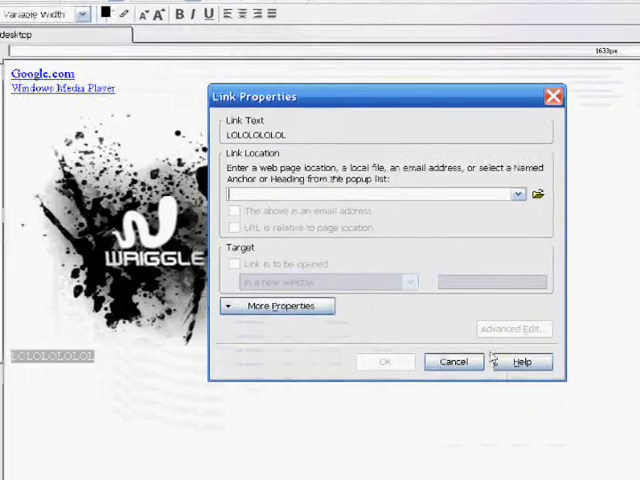
left_click(454, 360)
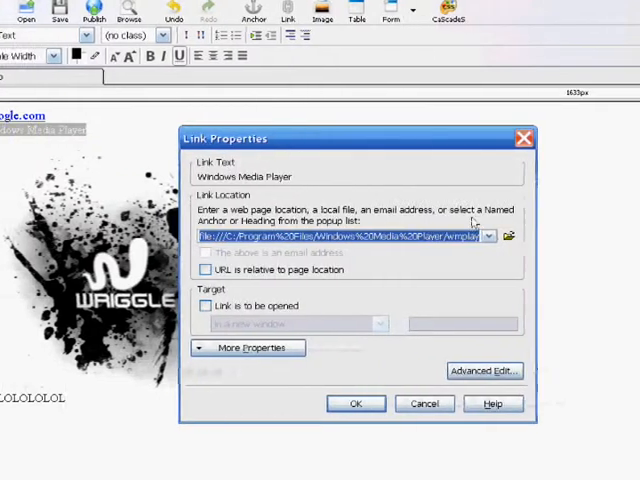
Point the Windows Media Player link to the local wmplayer.exe file and confirm it
left_click(508, 236)
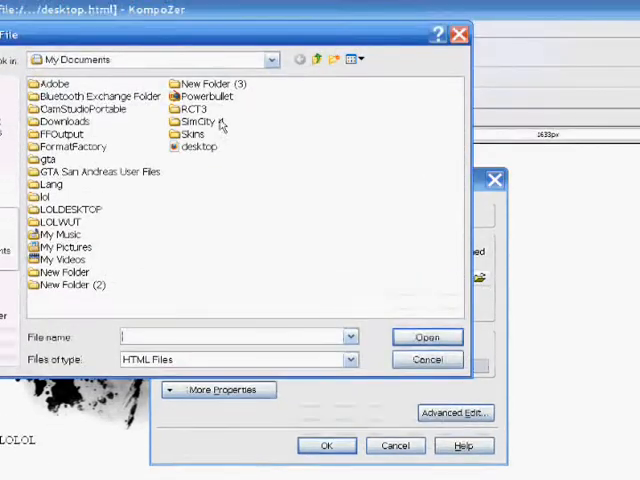
left_click(428, 336)
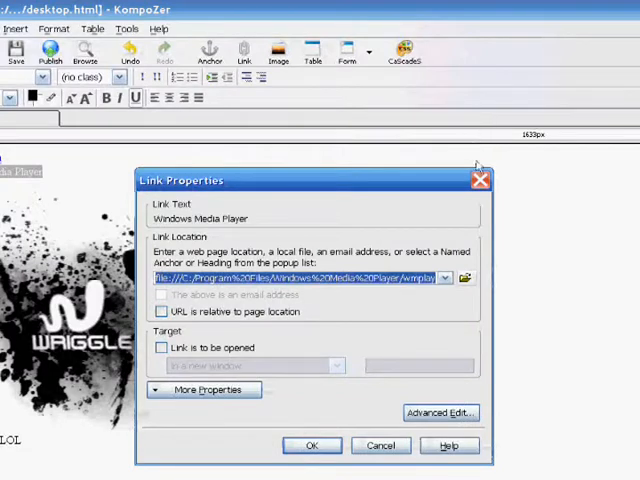
left_click(312, 446)
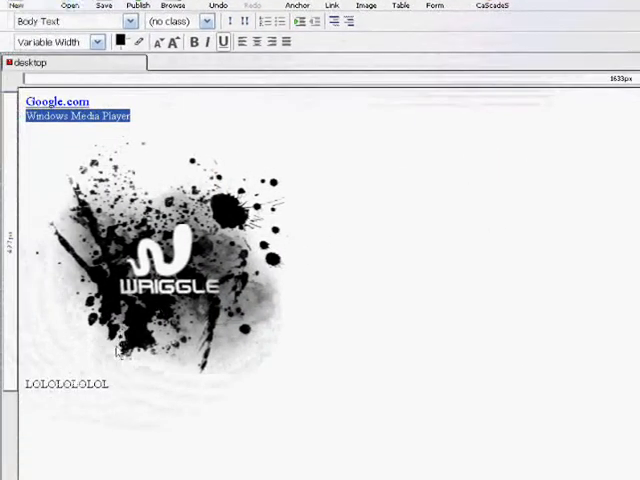
mouse_move(108, 356)
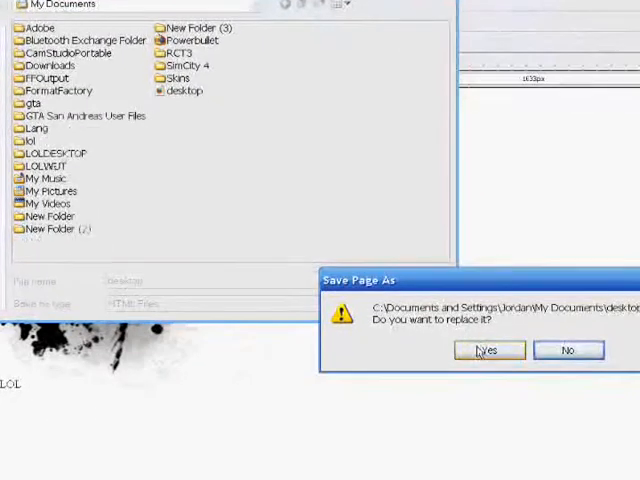
Replace the existing desktop.html file in My Documents with the edited page
left_click(488, 350)
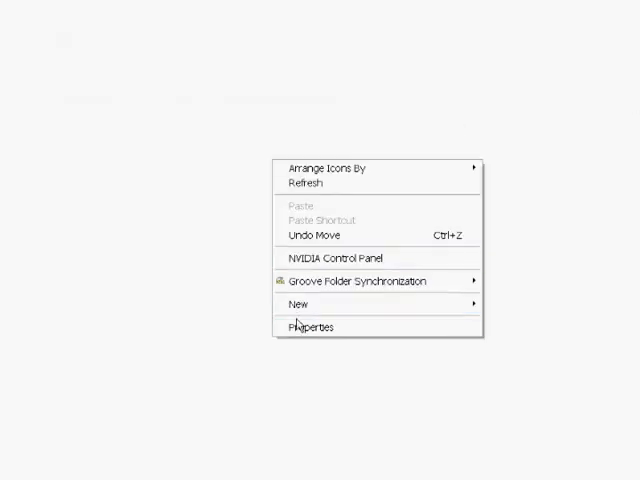
Select the saved desktop page in Display Properties and apply it as the background
left_click(312, 326)
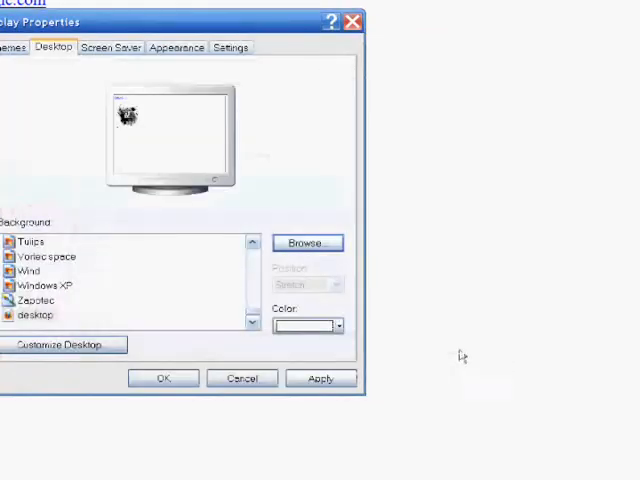
left_click(36, 316)
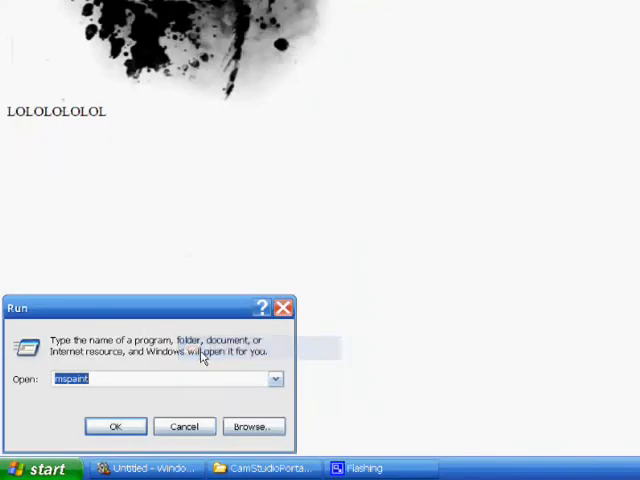
Launch notepad from Run and paste the copied LOLOLOLOLOL text into it
type("b")
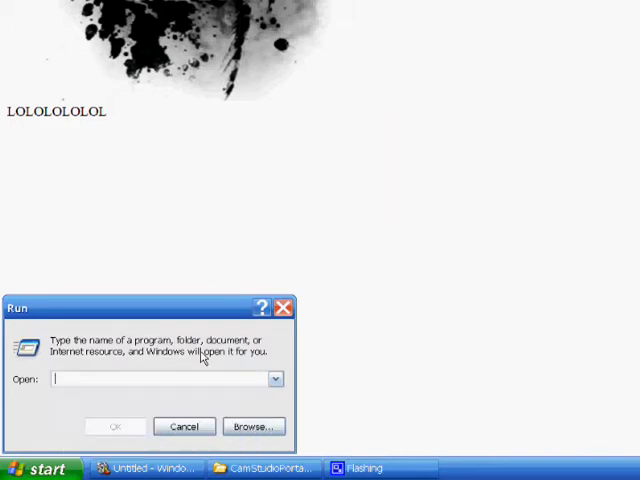
type("n")
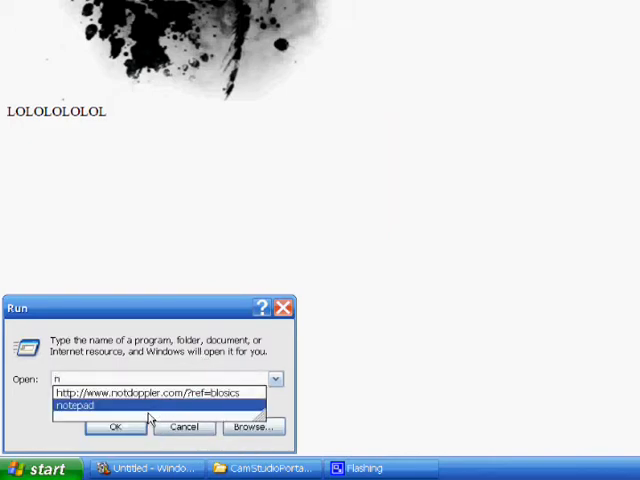
left_click(112, 428)
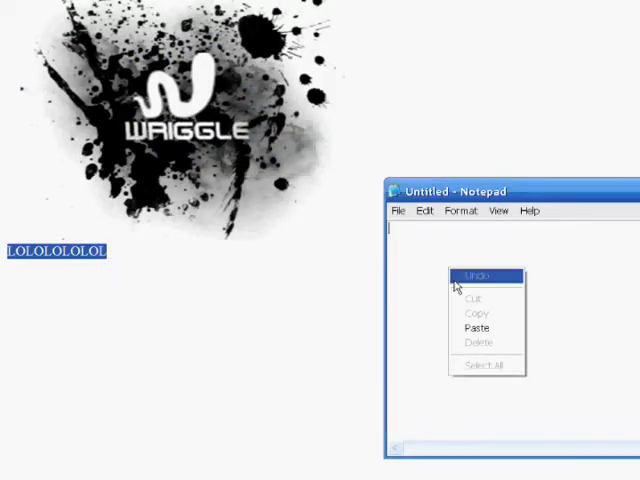
left_click(472, 328)
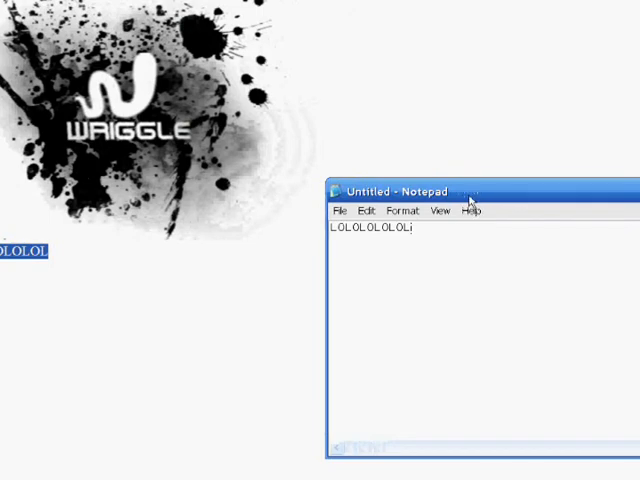